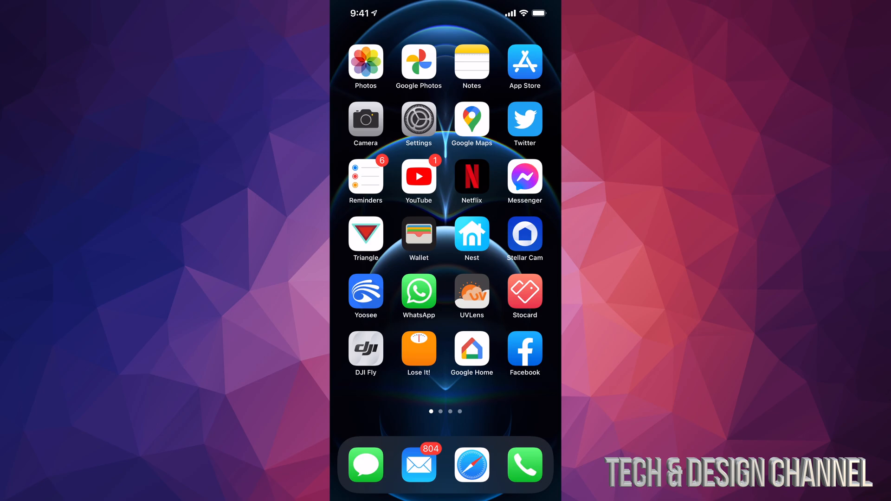
Launch the Settings app and scroll the main list down toward the display options
left_click(419, 119)
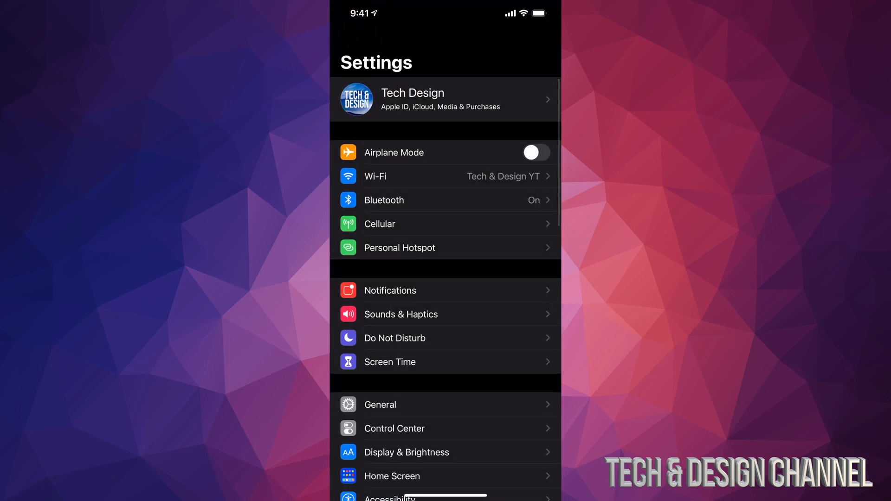
scroll("down", 3)
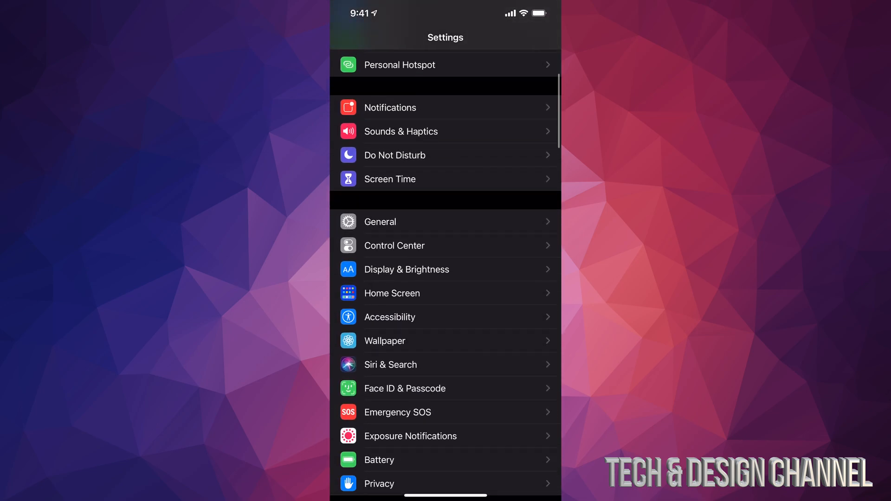
scroll("down", 3)
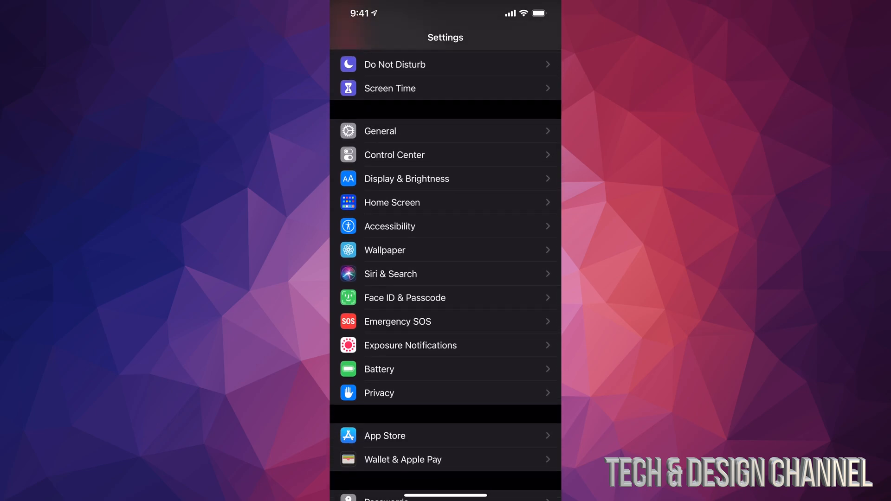
On Display & Brightness, try Light appearance, then leave Dark appearance selected
left_click(405, 178)
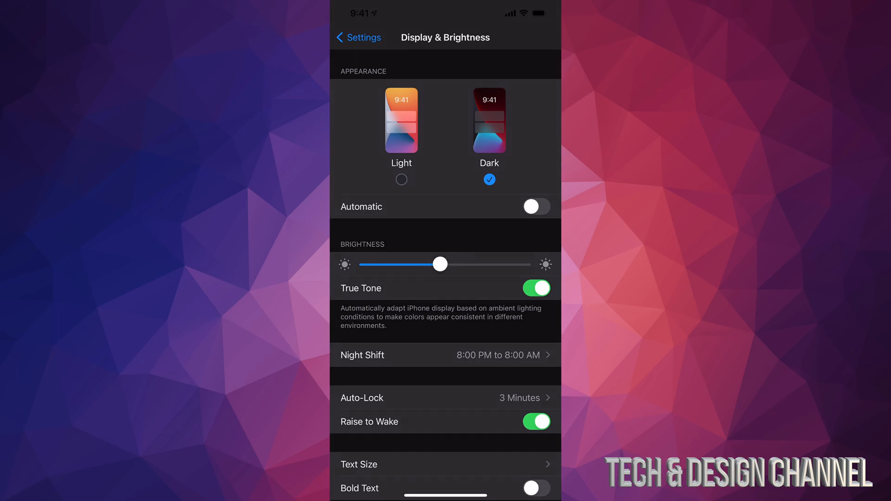
left_click(401, 121)
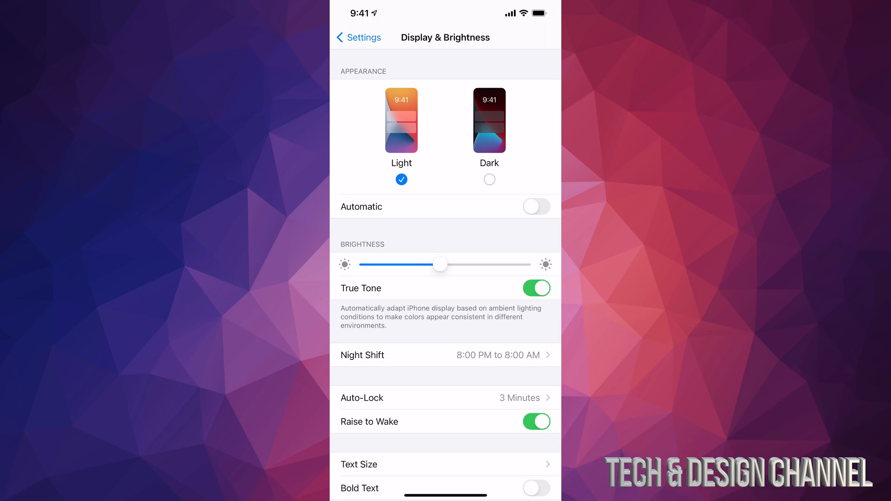
left_click(489, 121)
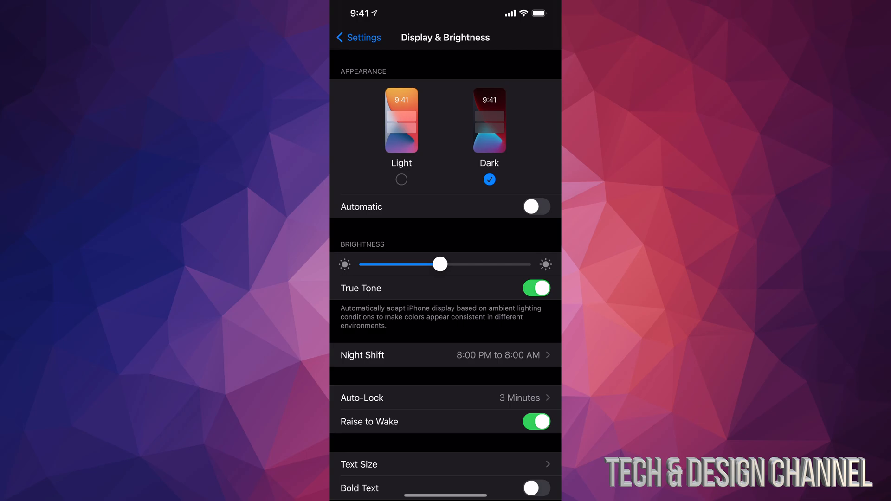
scroll("down", 3)
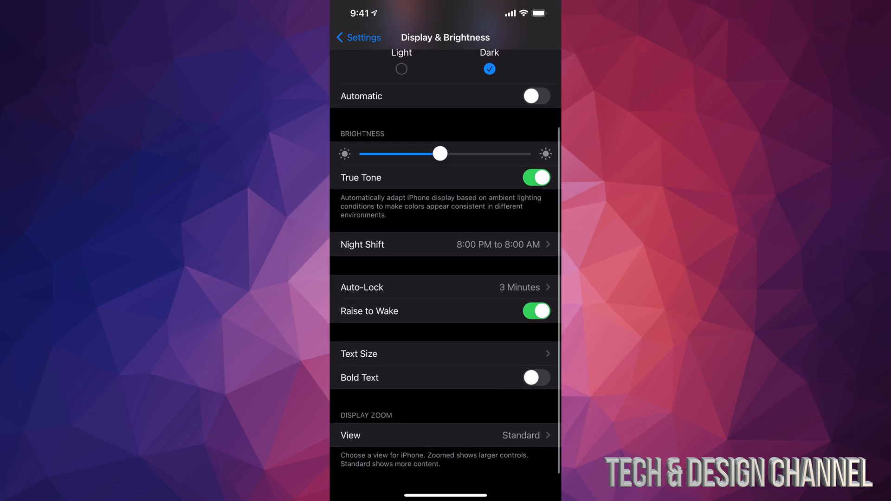
left_click(444, 244)
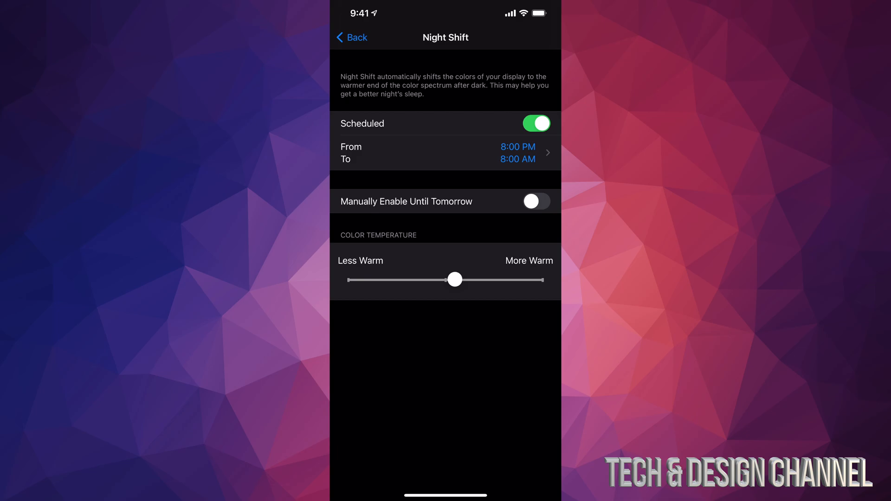
left_click(351, 37)
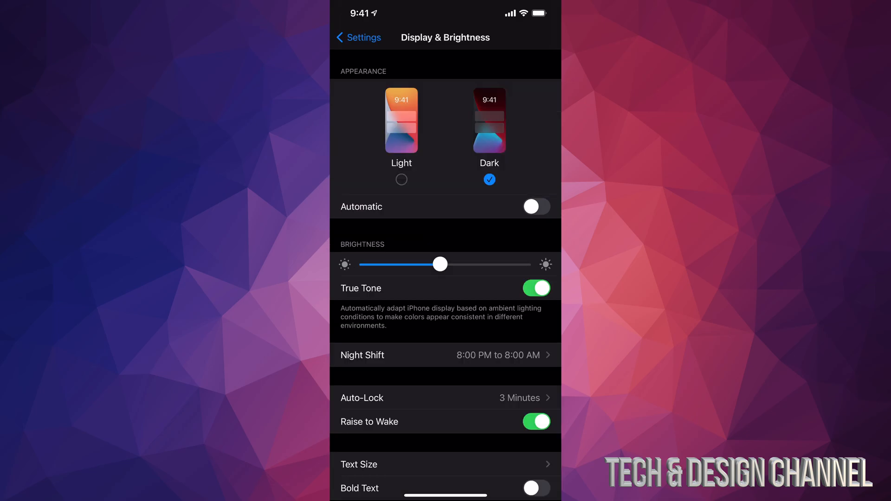
Nudge the brightness slider down and back up, turn Automatic appearance off, and go back to Settings
left_click_drag(439, 265, 427, 264)
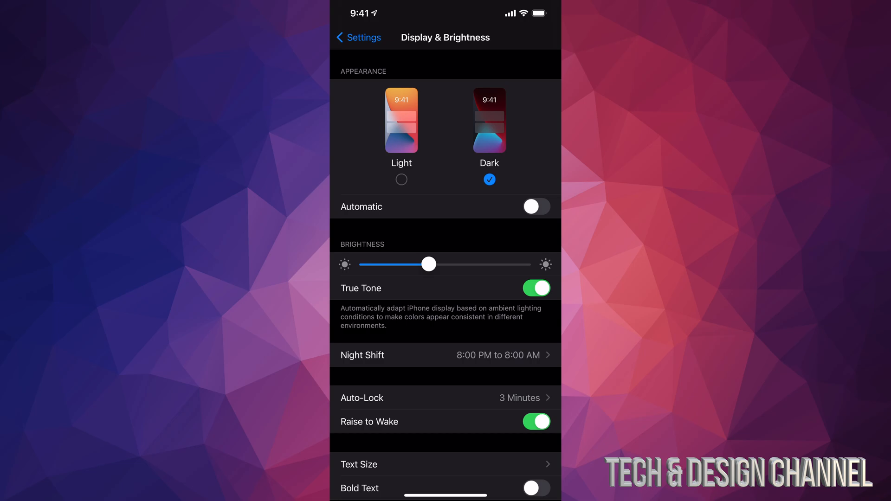
left_click_drag(427, 264, 443, 265)
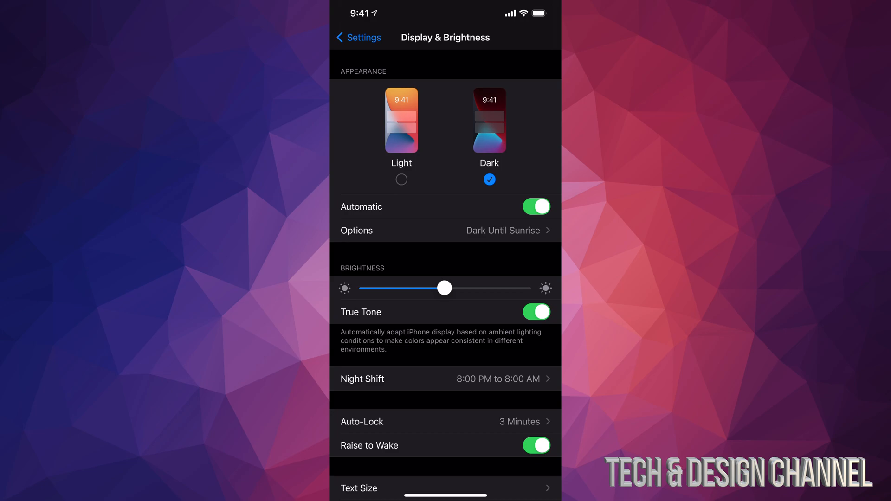
left_click(535, 206)
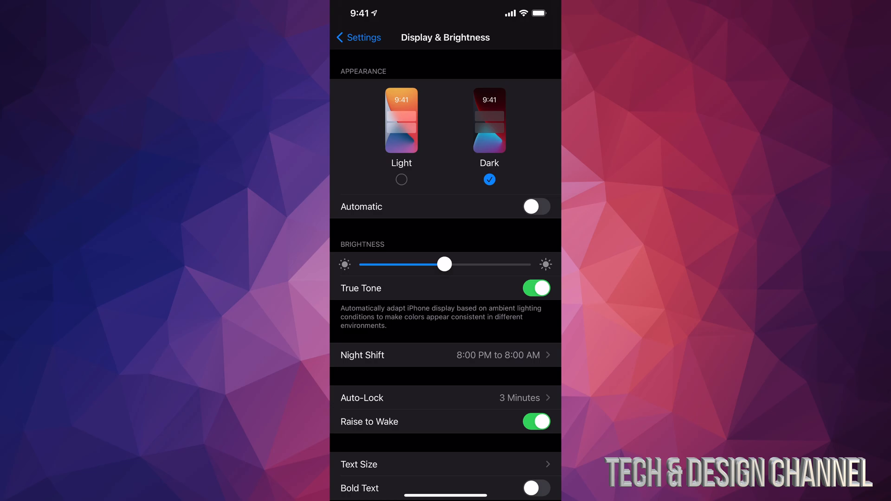
left_click(354, 37)
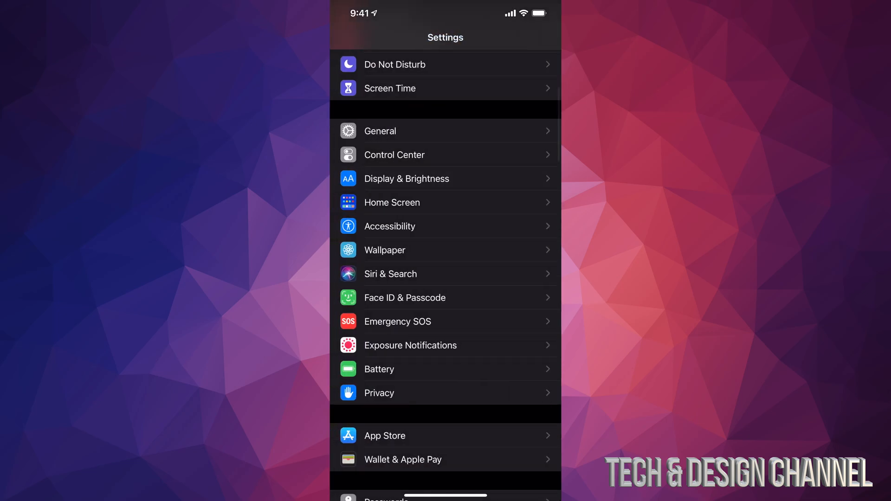
scroll("down", 3)
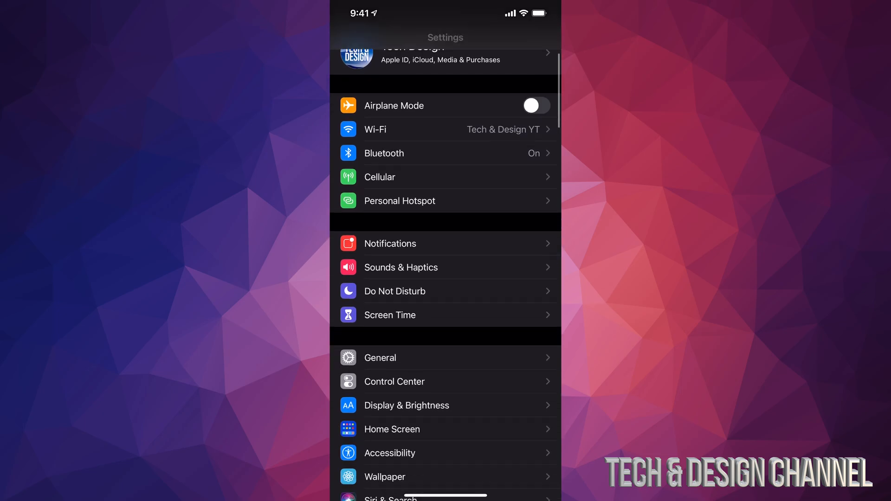